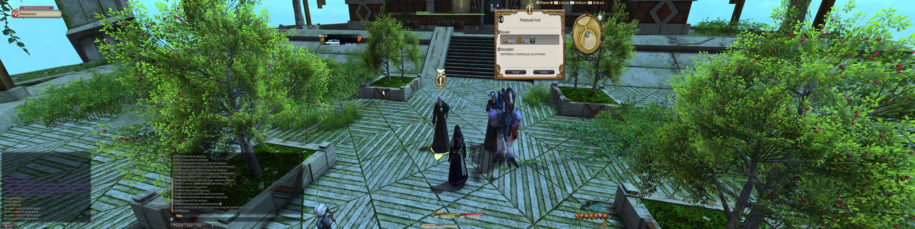
left_click(521, 72)
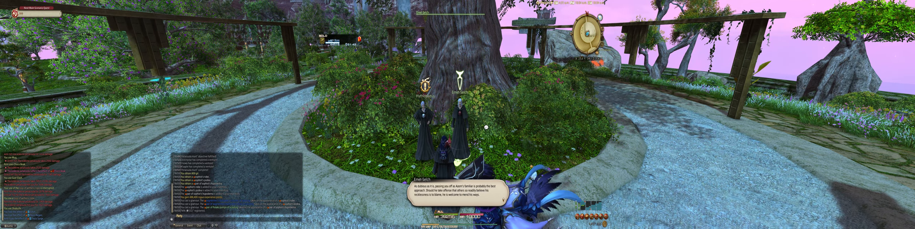
left_click(465, 197)
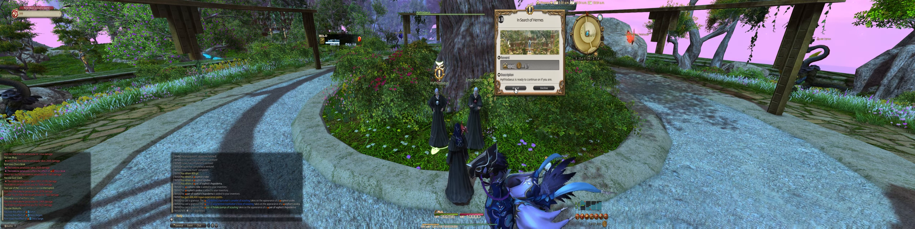
left_click(516, 88)
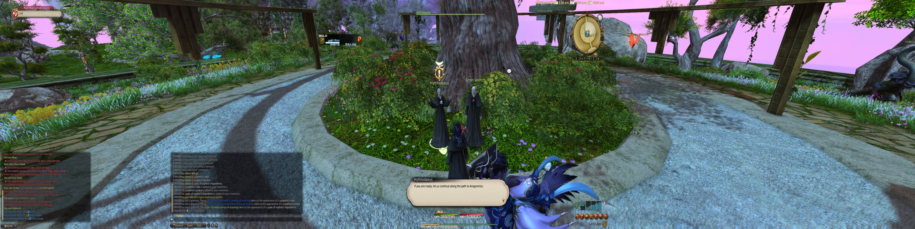